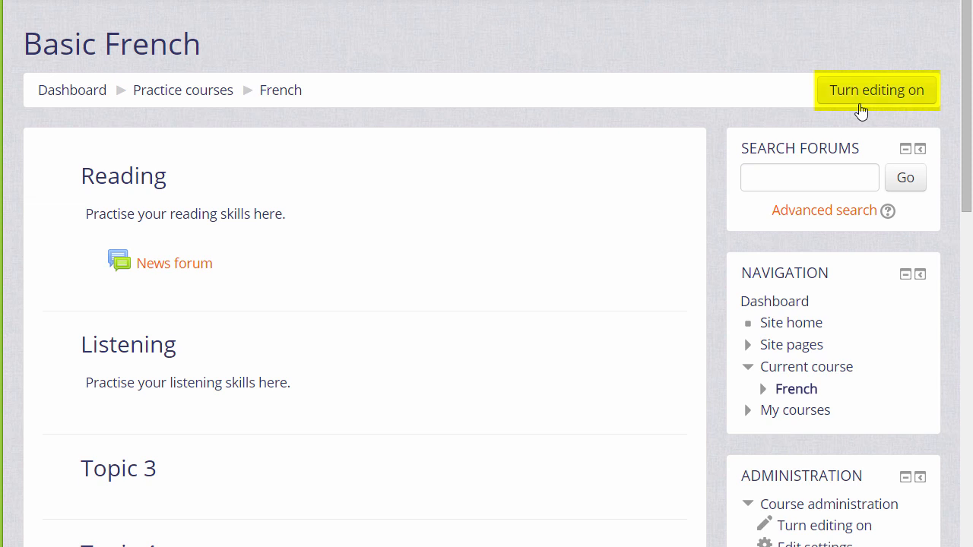
pyautogui.moveTo(850, 110)
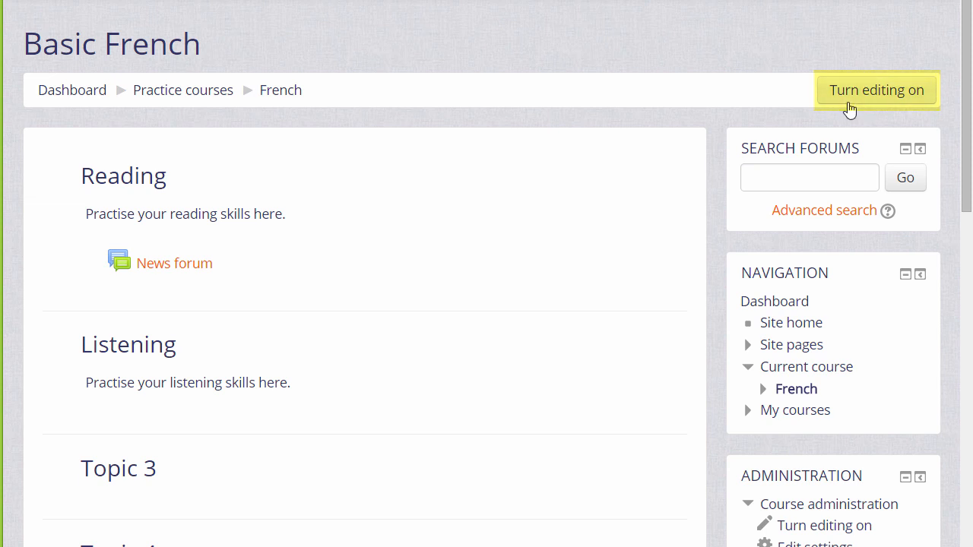
pyautogui.moveTo(836, 504)
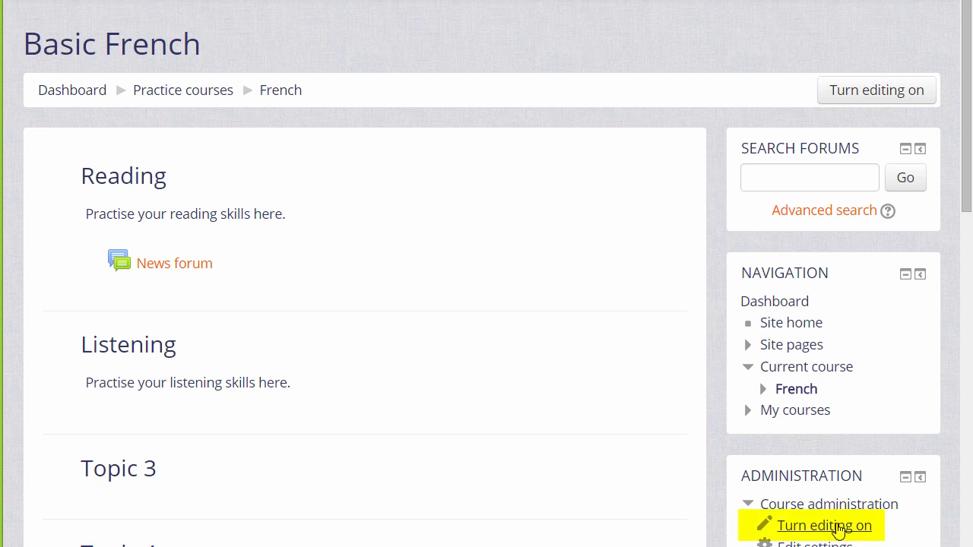
# Step: Turn editing on for the Basic French course from the Administration block
pyautogui.click(823, 526)
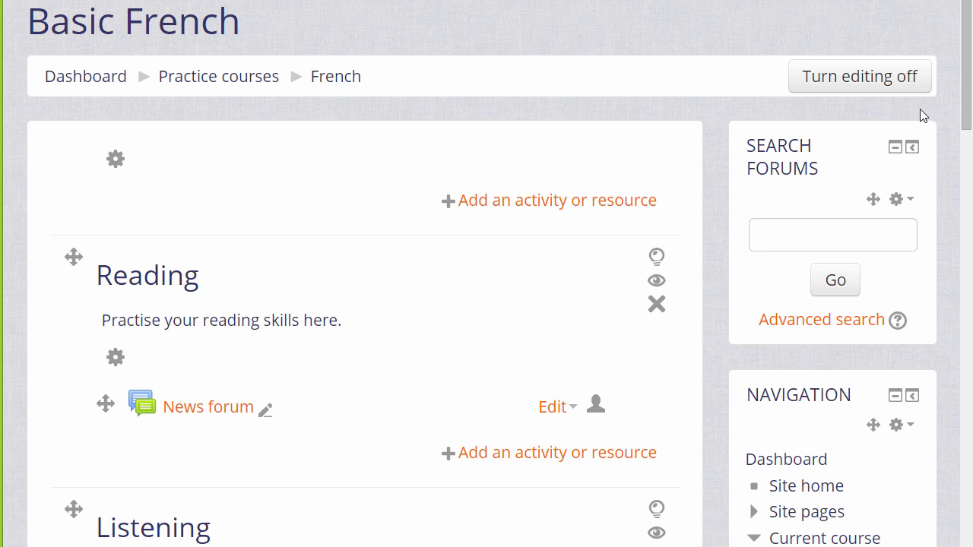
pyautogui.moveTo(955, 128)
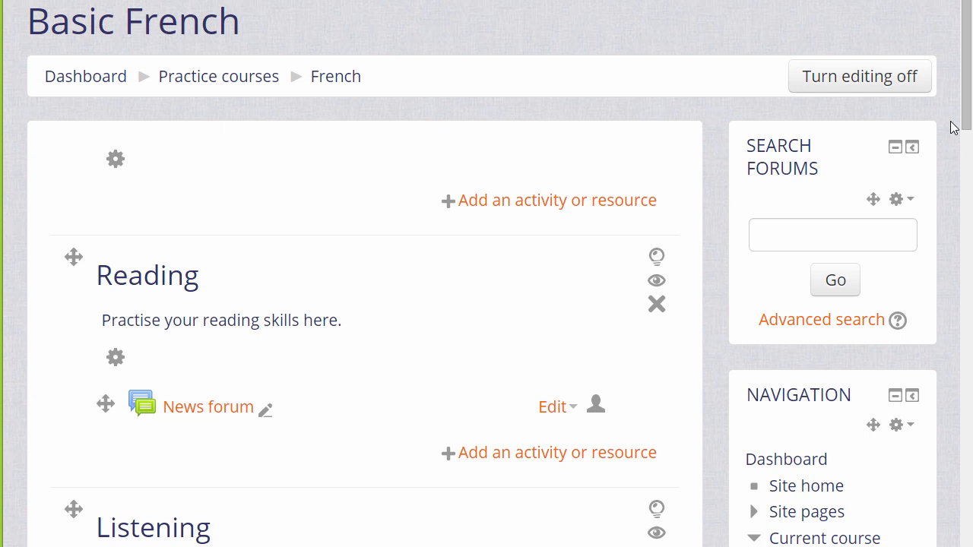
pyautogui.moveTo(518, 268)
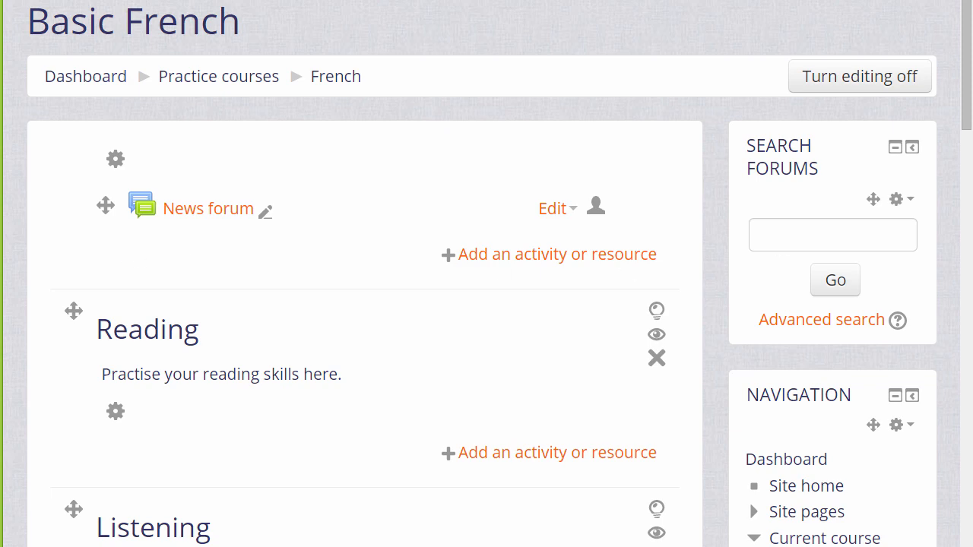
# Step: Scroll through the course page to review where the News forum now sits
pyautogui.scroll(-3)
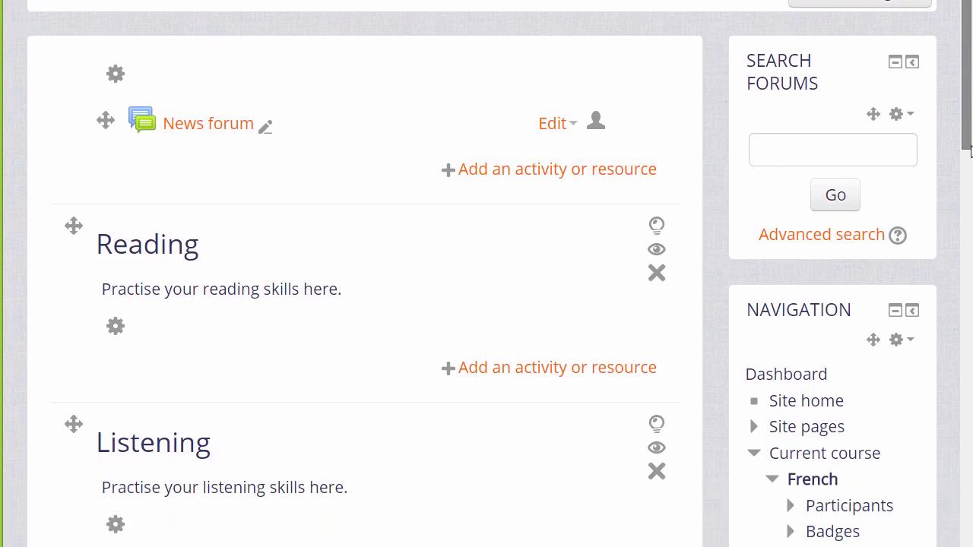
pyautogui.scroll(-3)
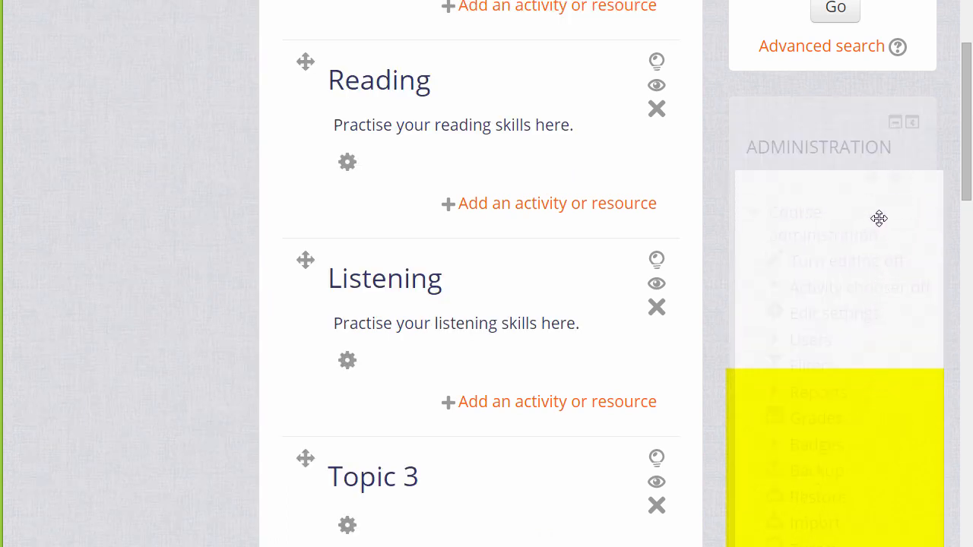
pyautogui.scroll(-3)
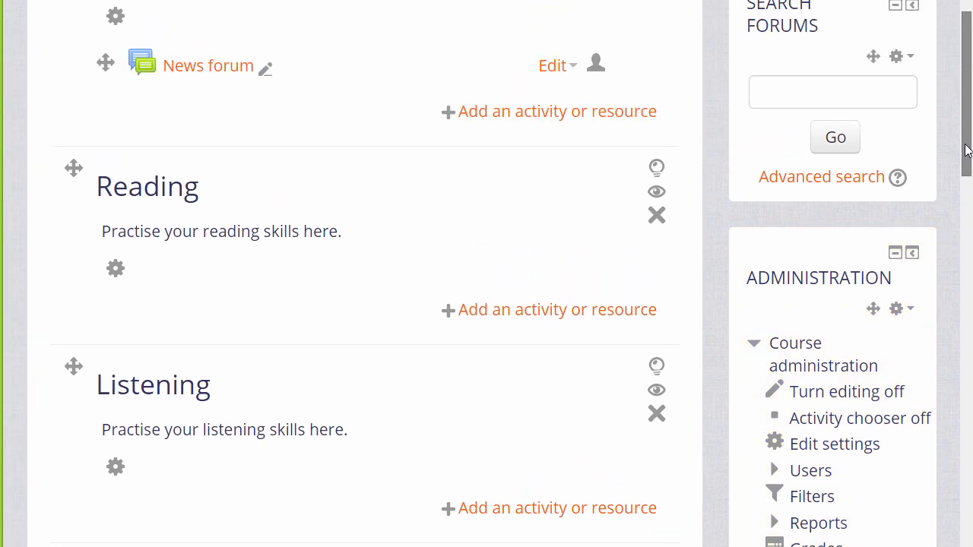
pyautogui.scroll(3)
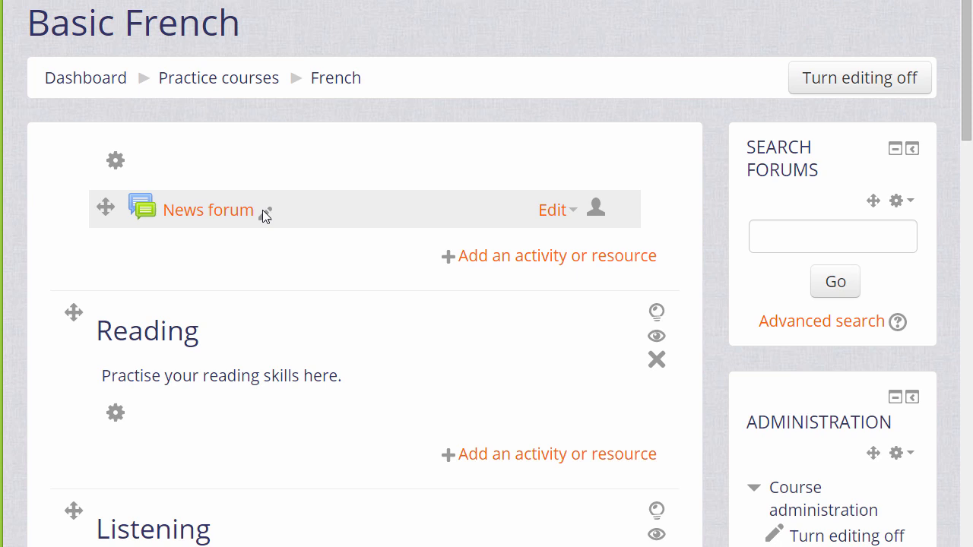
# Step: Rename the News forum inline to 'Announcements'
pyautogui.click(267, 210)
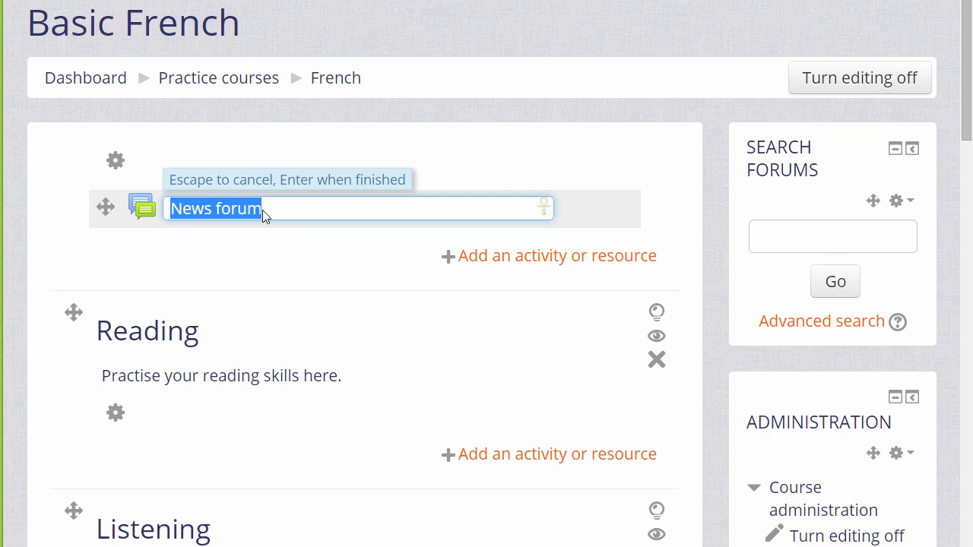
pyautogui.write('Announcements')
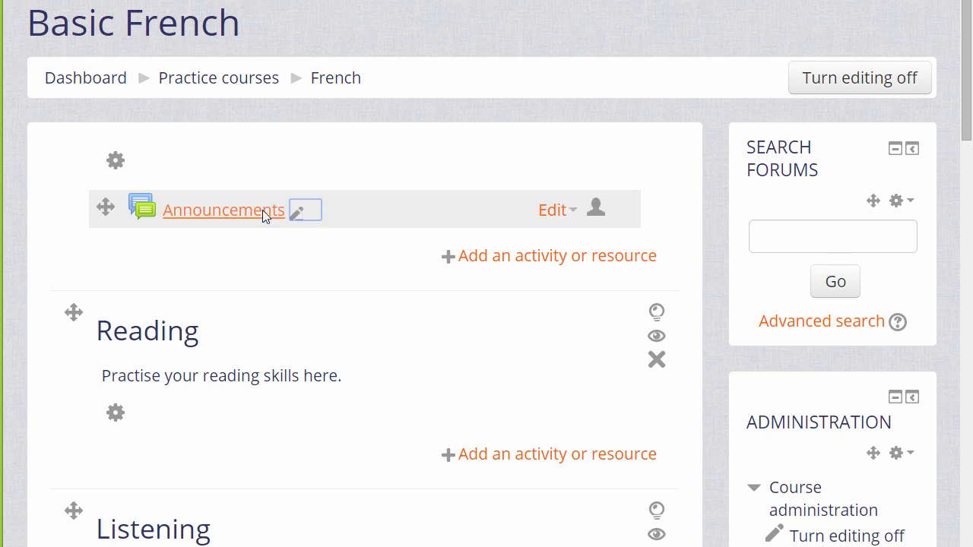
pyautogui.moveTo(343, 261)
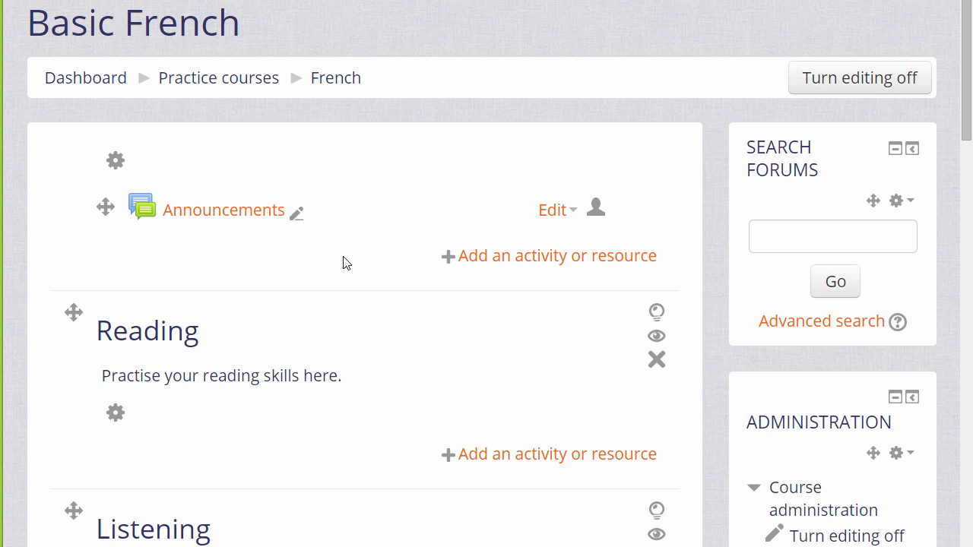
pyautogui.moveTo(566, 231)
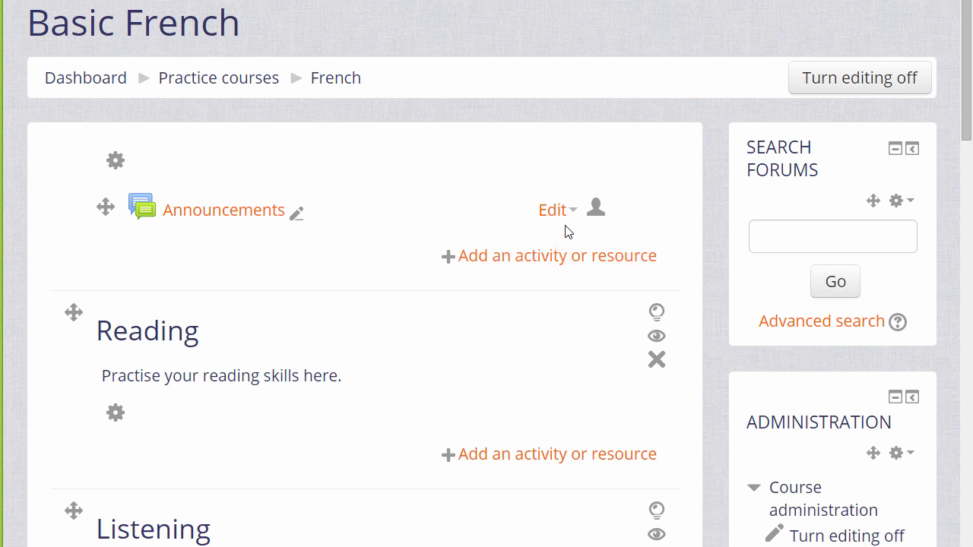
pyautogui.click(554, 210)
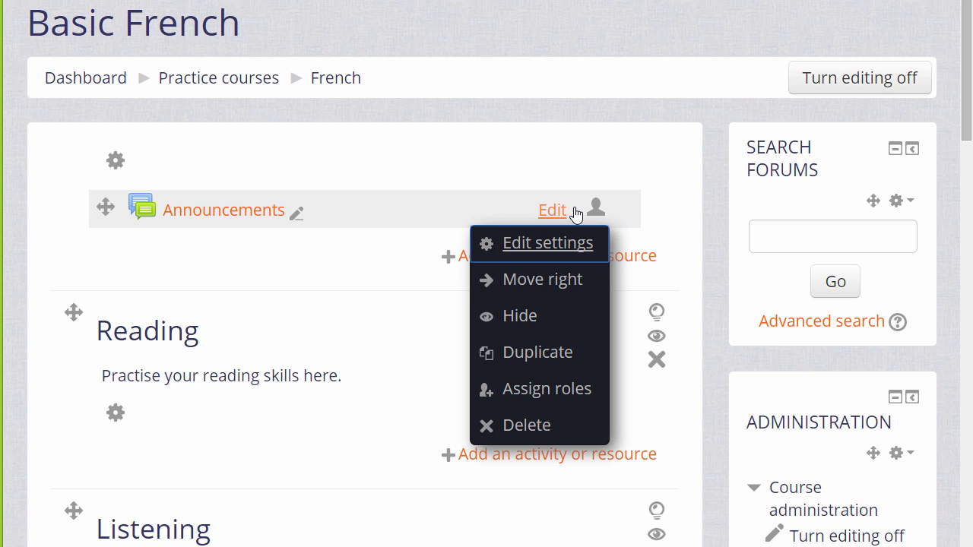
pyautogui.moveTo(546, 243)
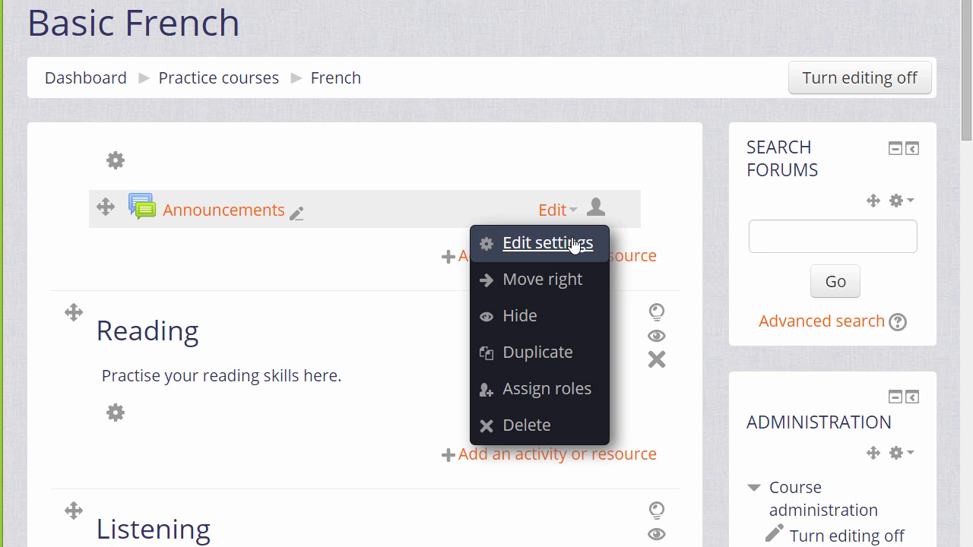
pyautogui.moveTo(541, 280)
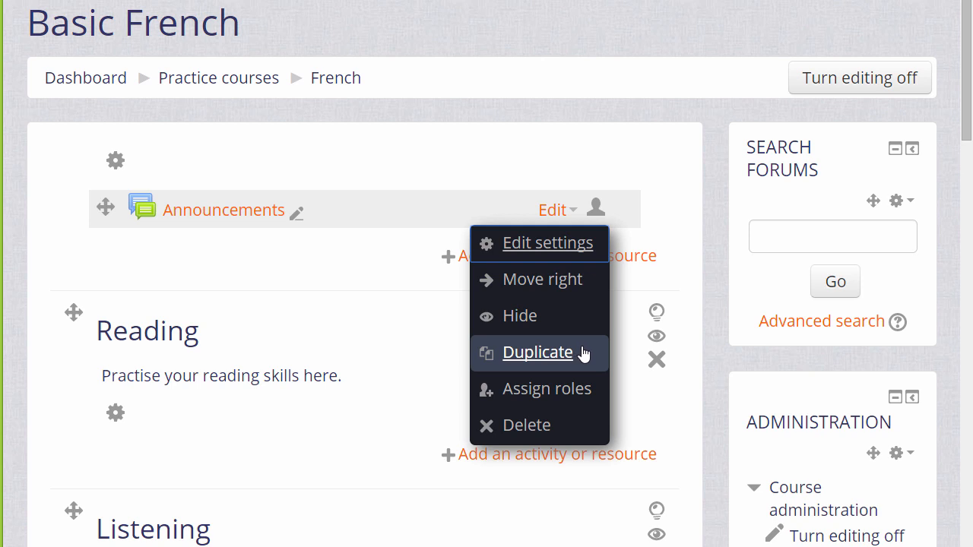
pyautogui.moveTo(546, 389)
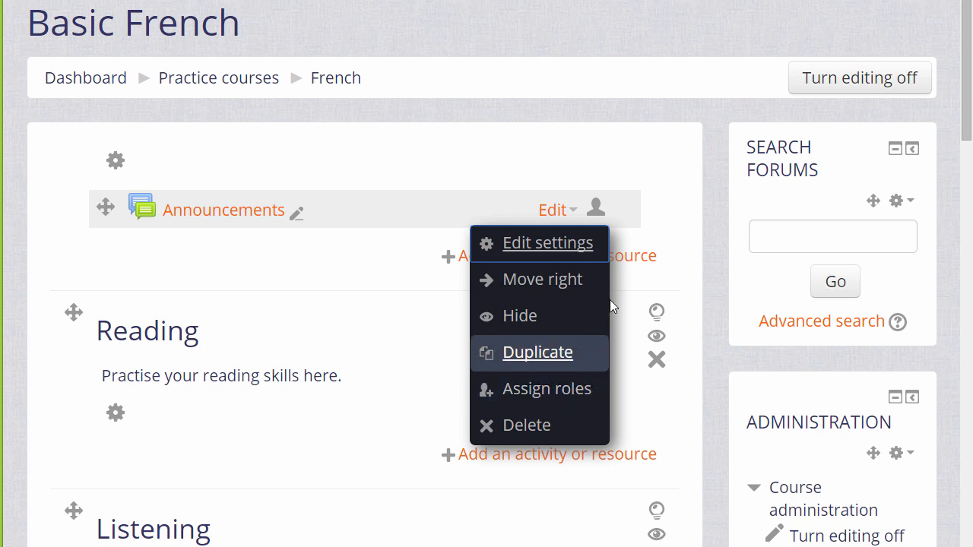
pyautogui.moveTo(601, 209)
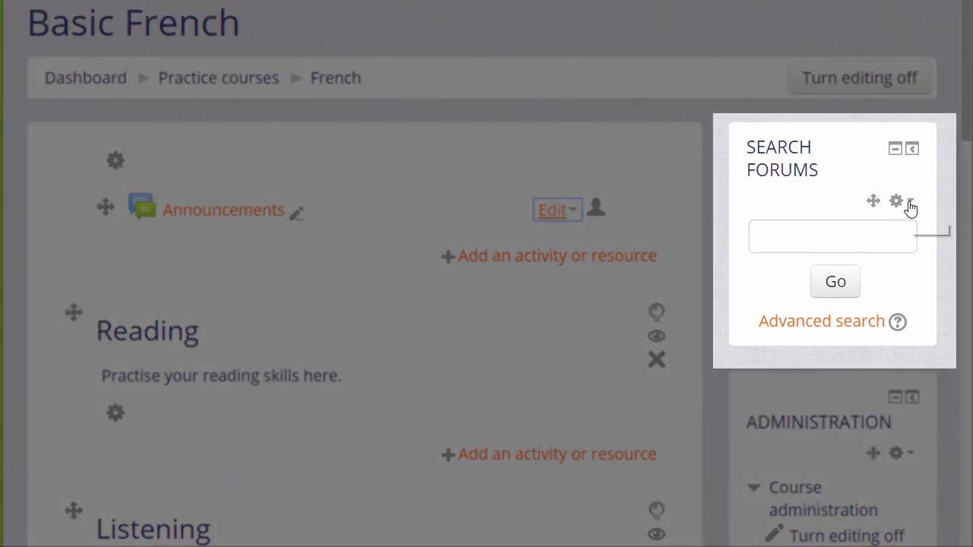
pyautogui.moveTo(912, 200)
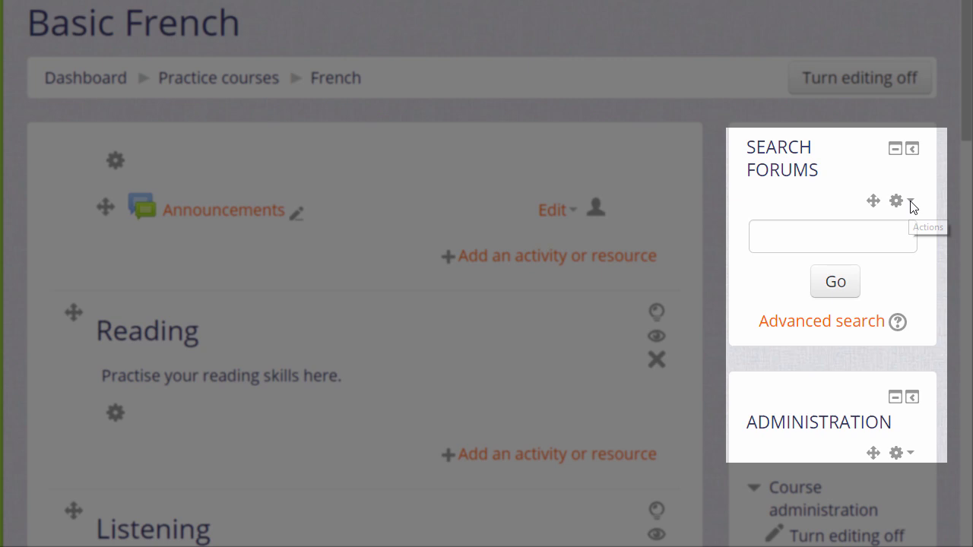
# Step: Delete the Search forums block via its Actions menu and confirm with Yes
pyautogui.click(896, 200)
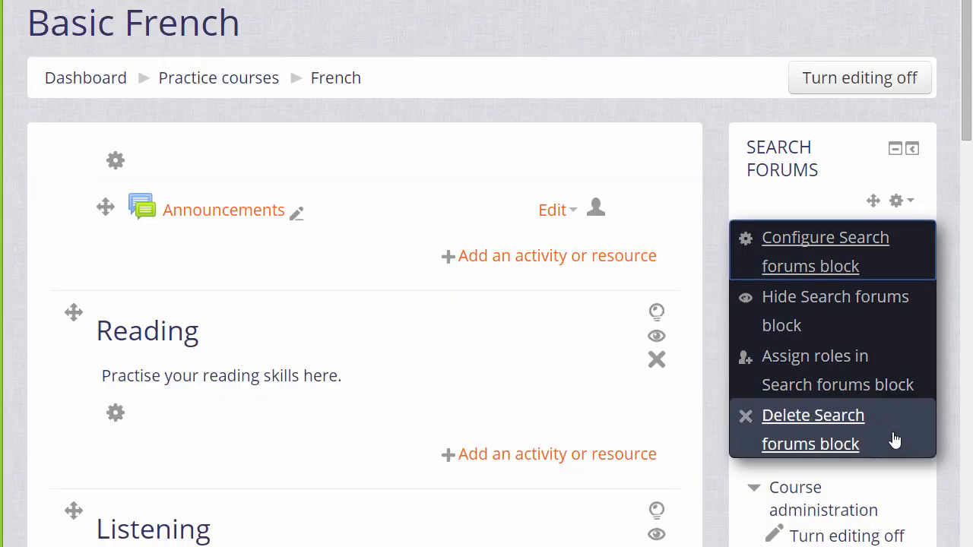
pyautogui.click(812, 429)
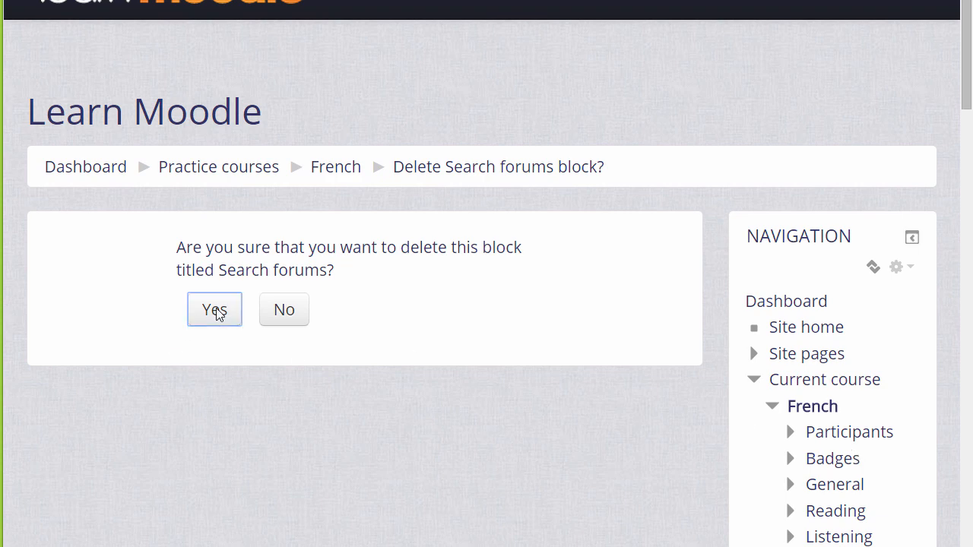
pyautogui.click(214, 310)
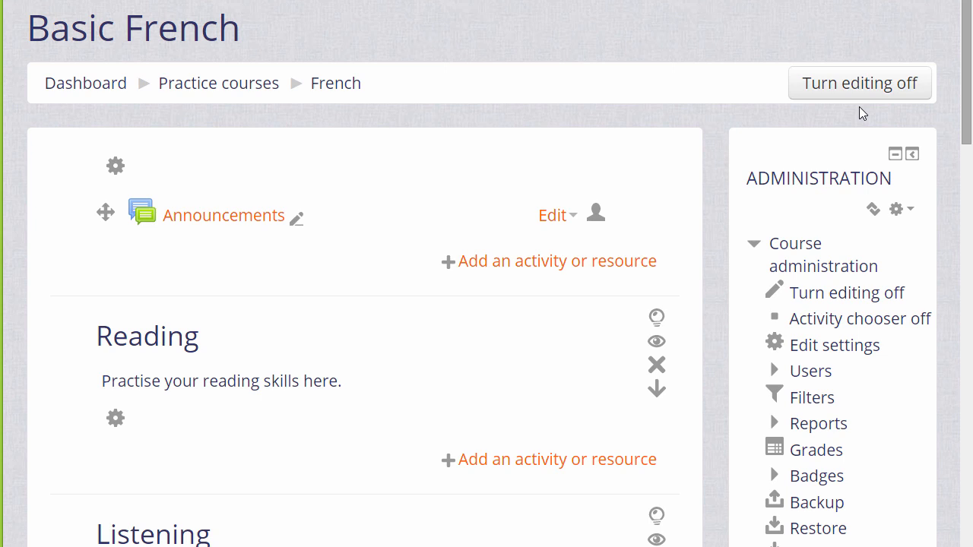
pyautogui.moveTo(595, 219)
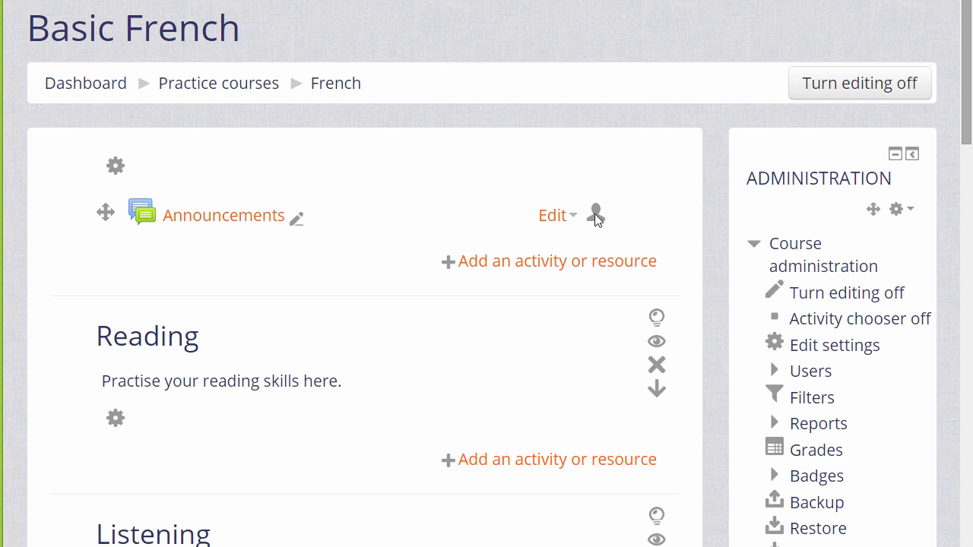
# Step: Hide the Announcements forum from students via its Edit menu, leaving it dimmed
pyautogui.click(553, 216)
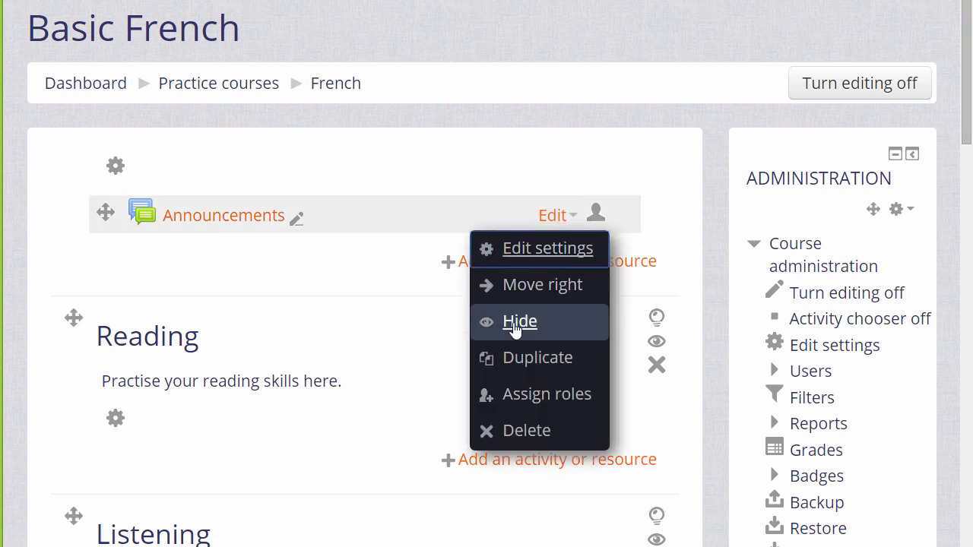
pyautogui.click(520, 321)
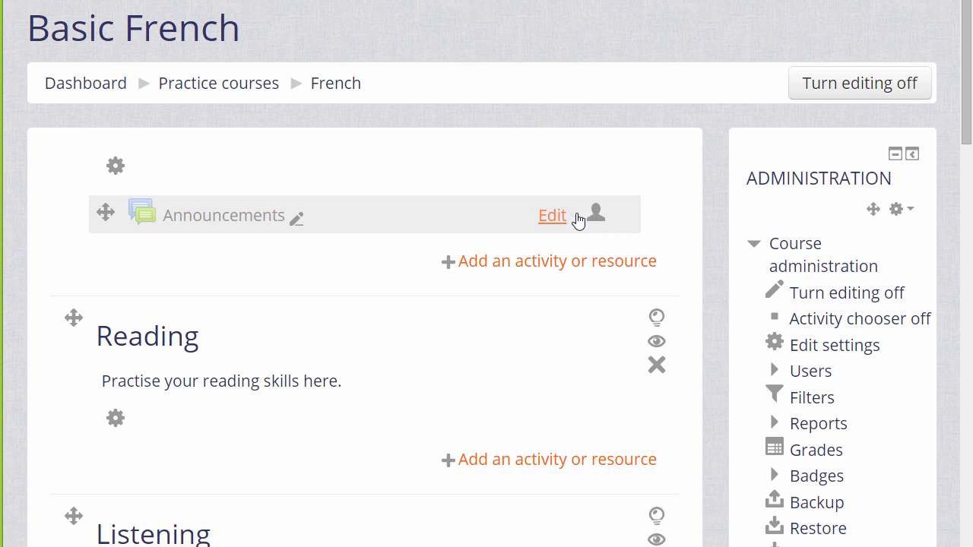
pyautogui.click(552, 216)
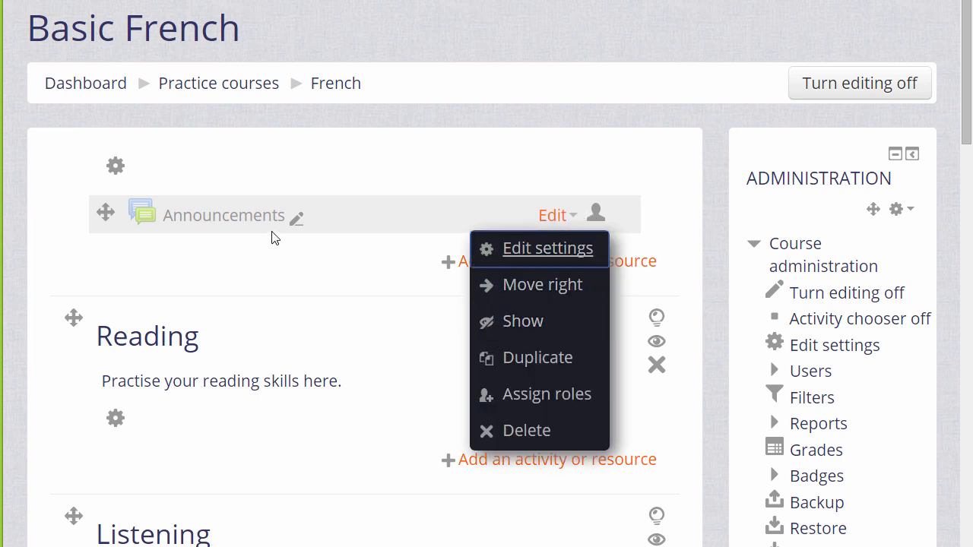
pyautogui.click(553, 215)
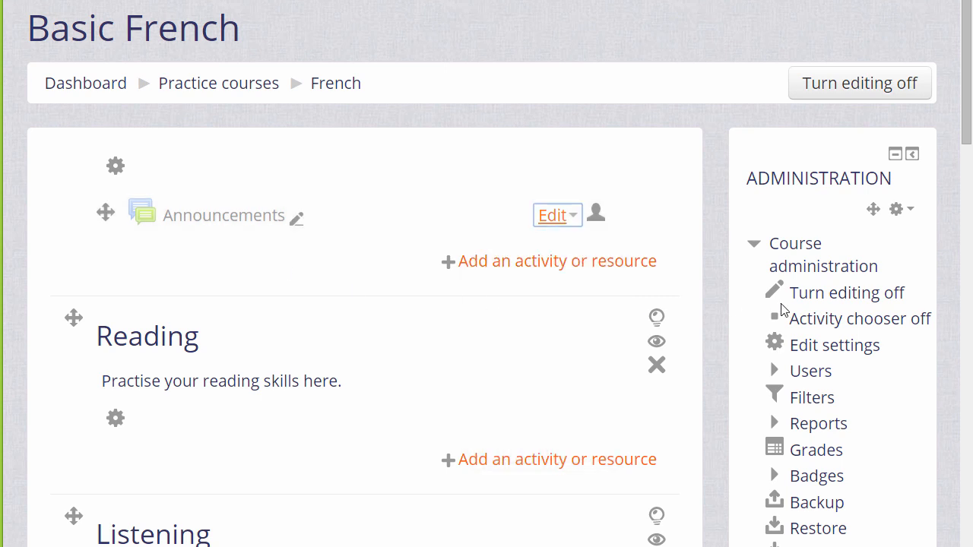
pyautogui.scroll(-3)
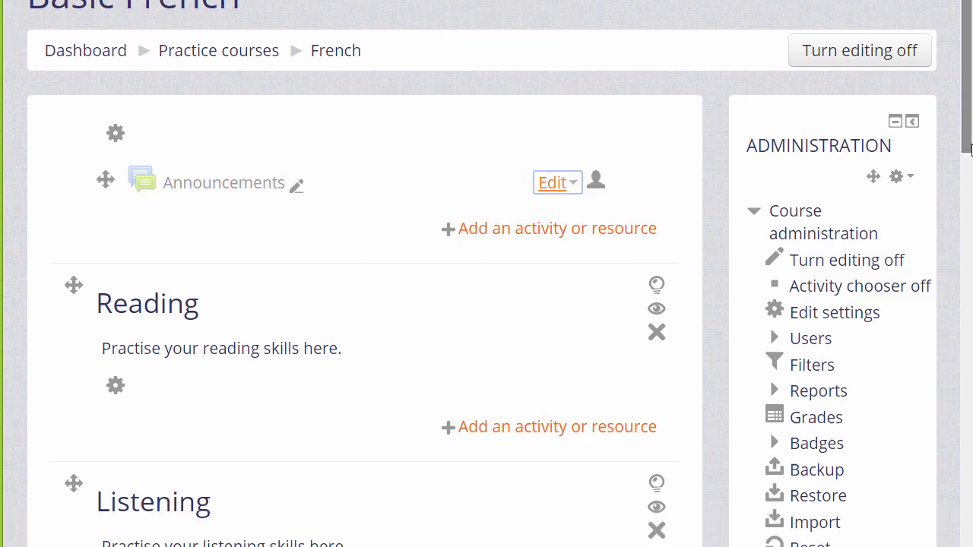
# Step: Switch role to learner so the hidden Announcements forum disappears from the page
pyautogui.scroll(-3)
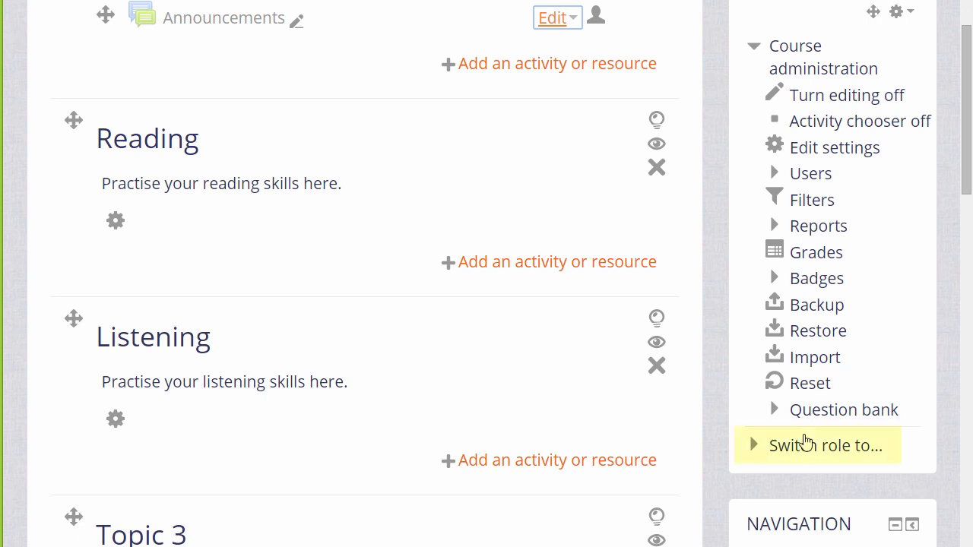
pyautogui.click(824, 444)
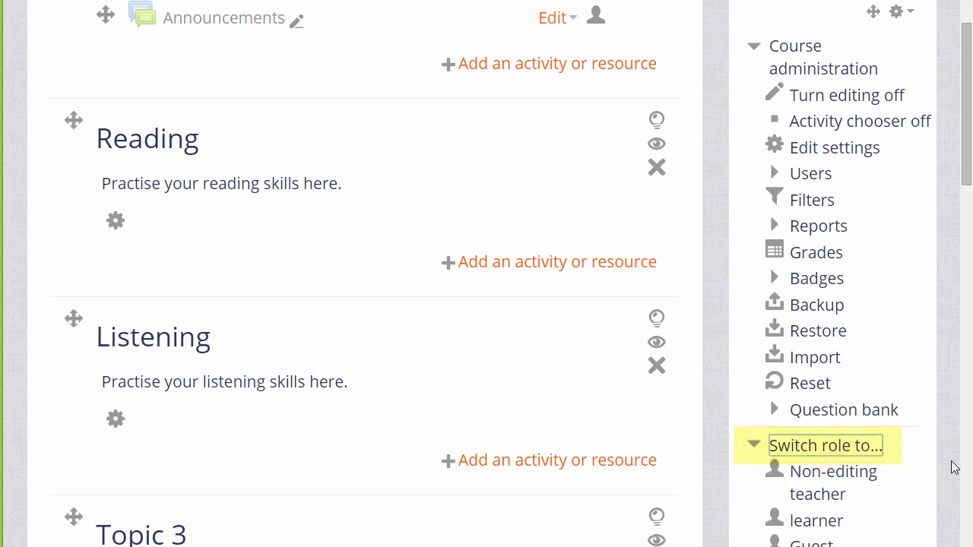
pyautogui.scroll(-3)
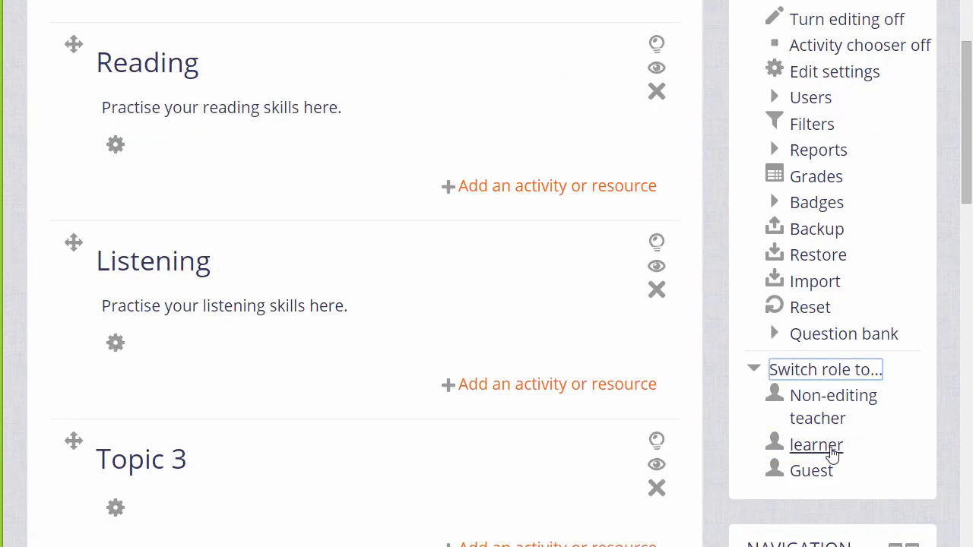
pyautogui.click(815, 443)
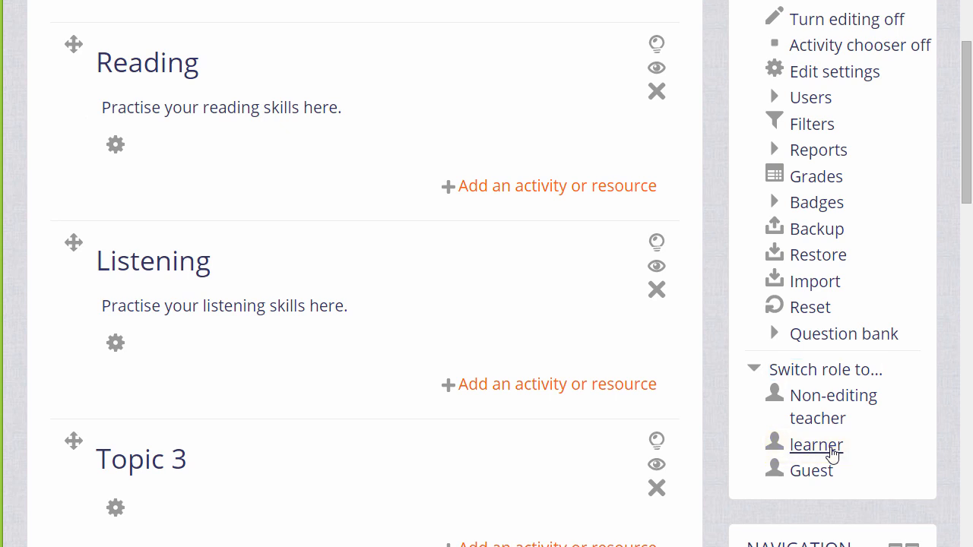
pyautogui.click(815, 444)
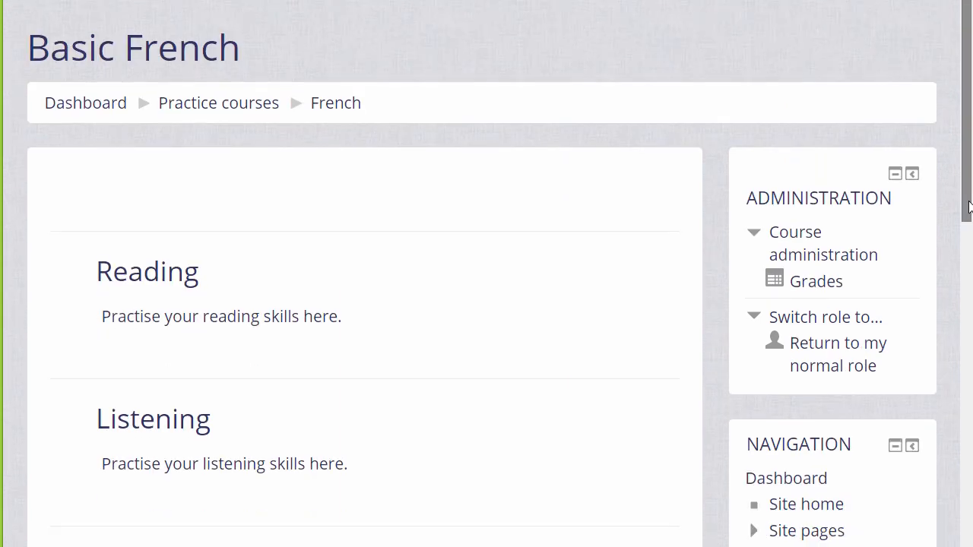
pyautogui.scroll(-3)
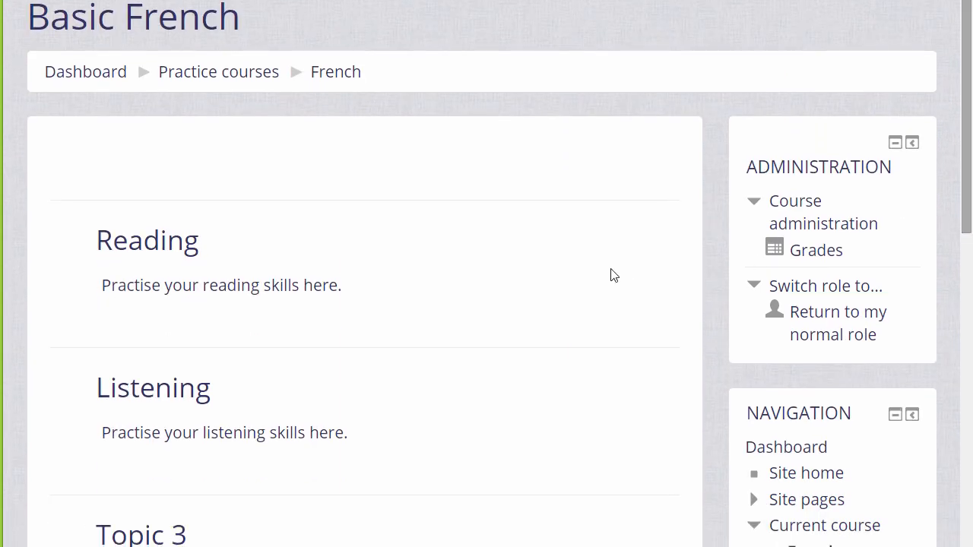
pyautogui.moveTo(569, 277)
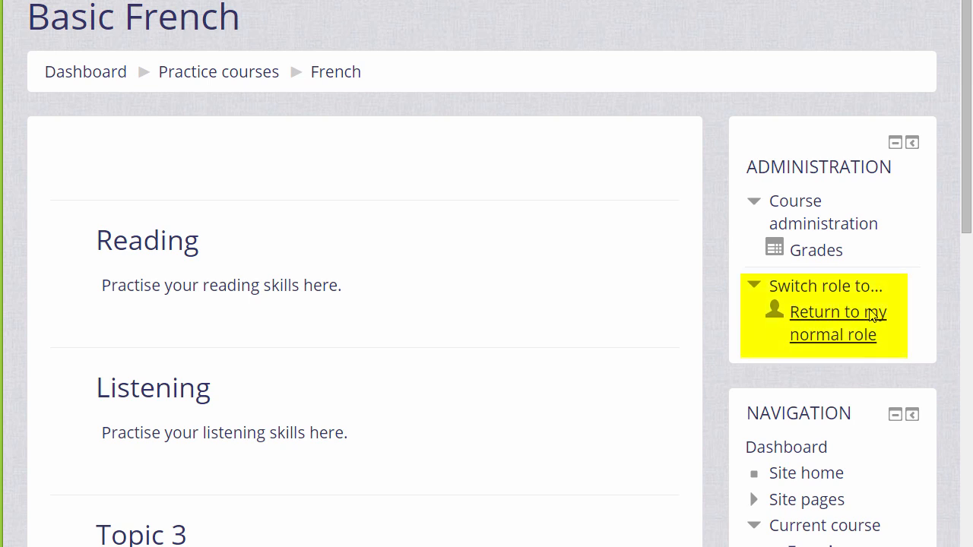
# Step: Return to the normal teacher role and turn editing back on
pyautogui.click(833, 323)
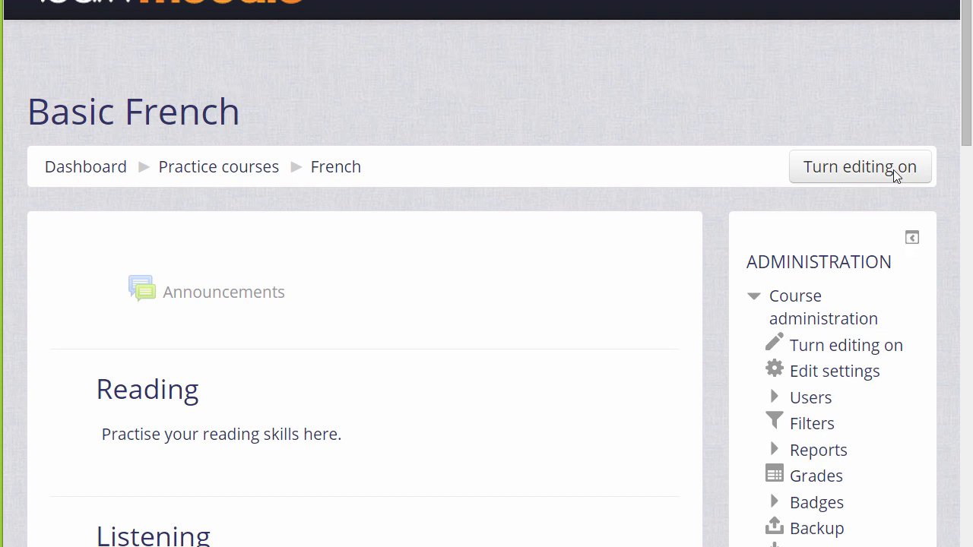
pyautogui.click(860, 166)
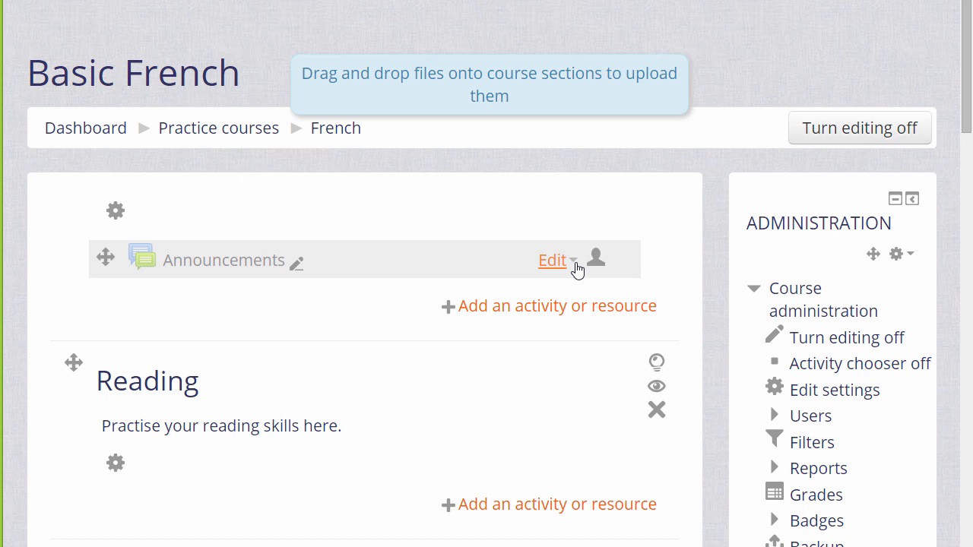
# Step: Show the Announcements forum again so students can see it
pyautogui.click(551, 260)
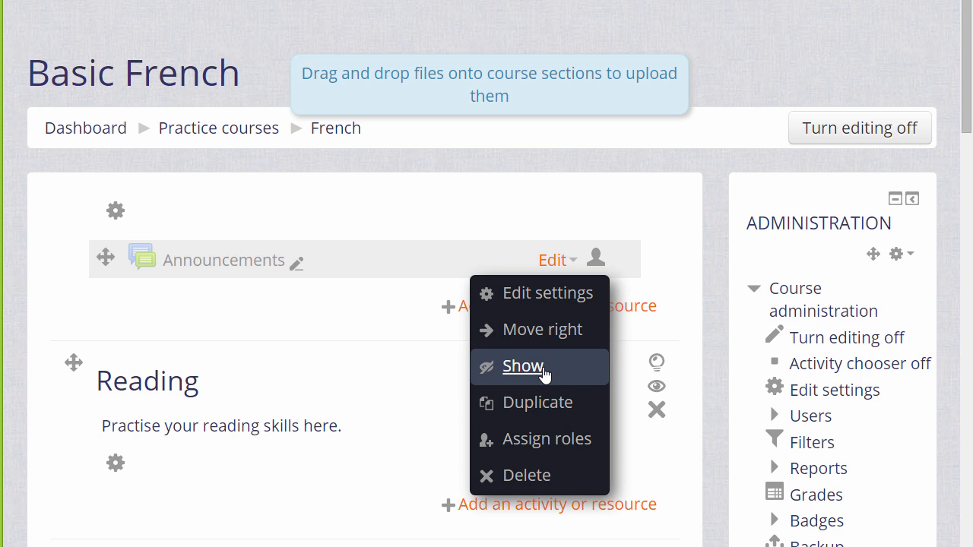
pyautogui.click(523, 365)
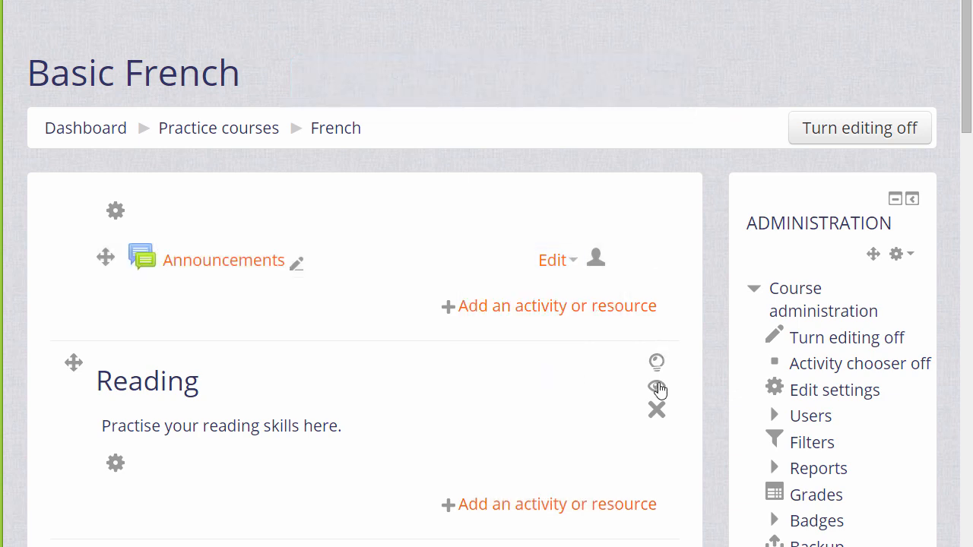
# Step: Highlight the Reading topic as current, then request its deletion with all activities
pyautogui.click(656, 388)
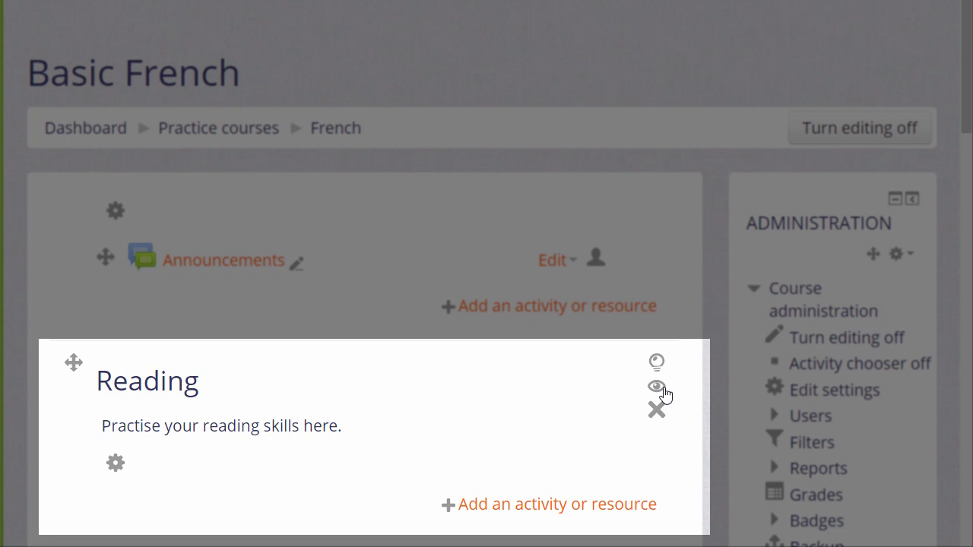
pyautogui.moveTo(663, 372)
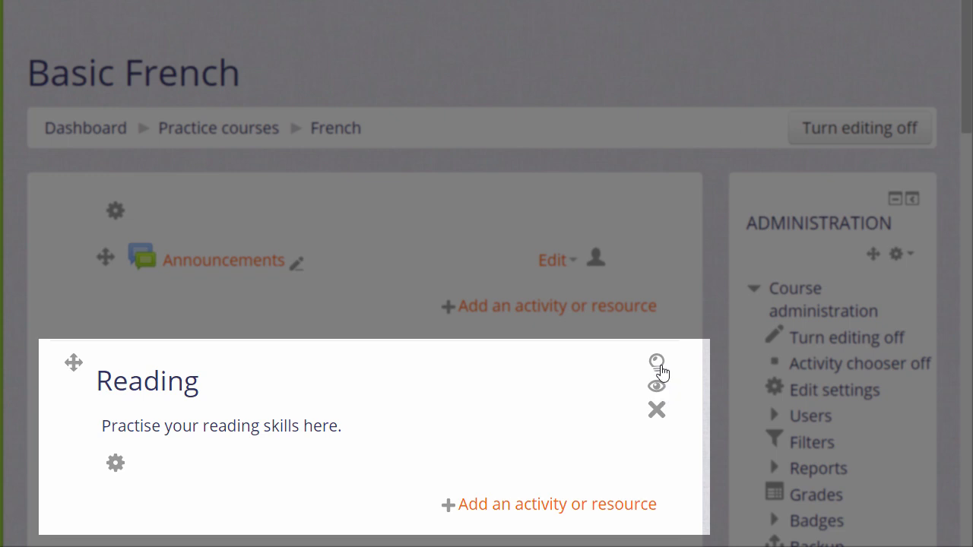
pyautogui.moveTo(657, 359)
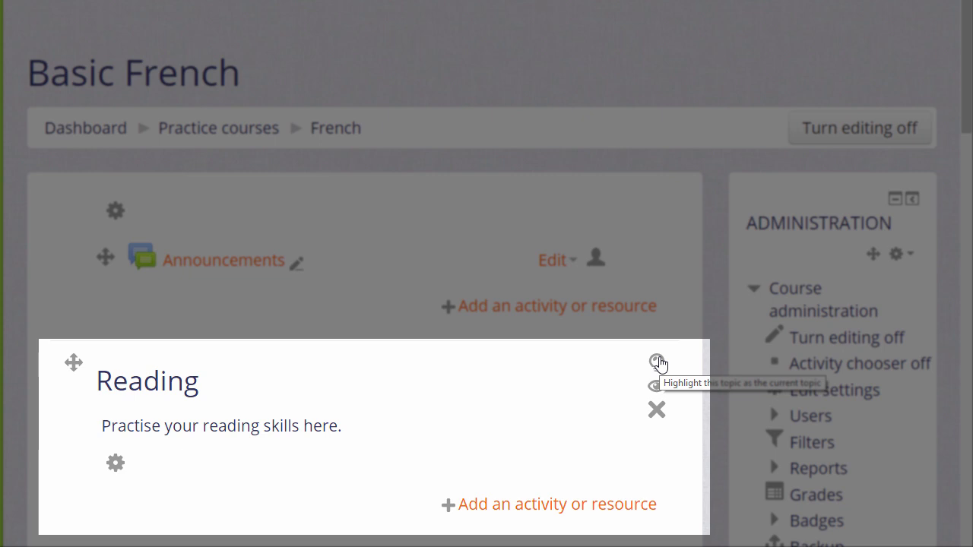
pyautogui.click(657, 362)
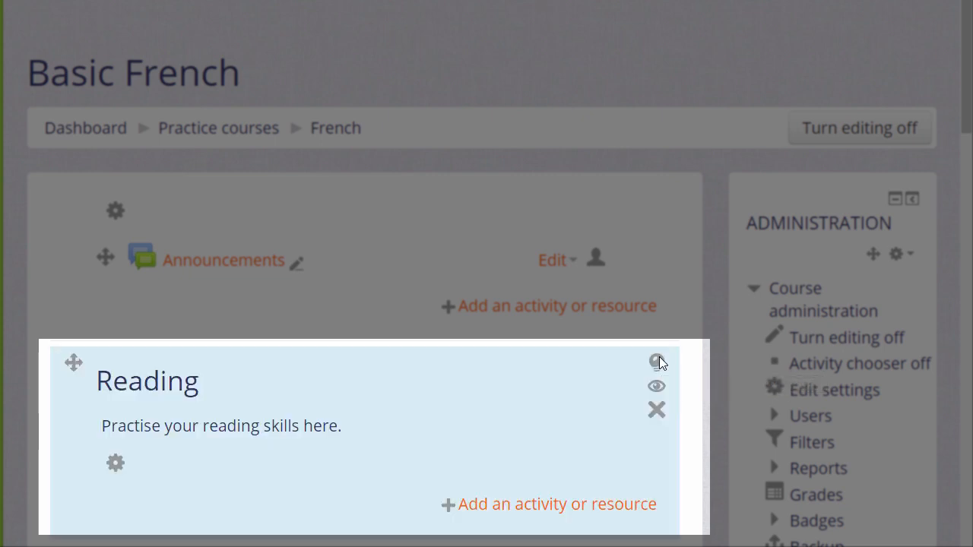
pyautogui.moveTo(655, 362)
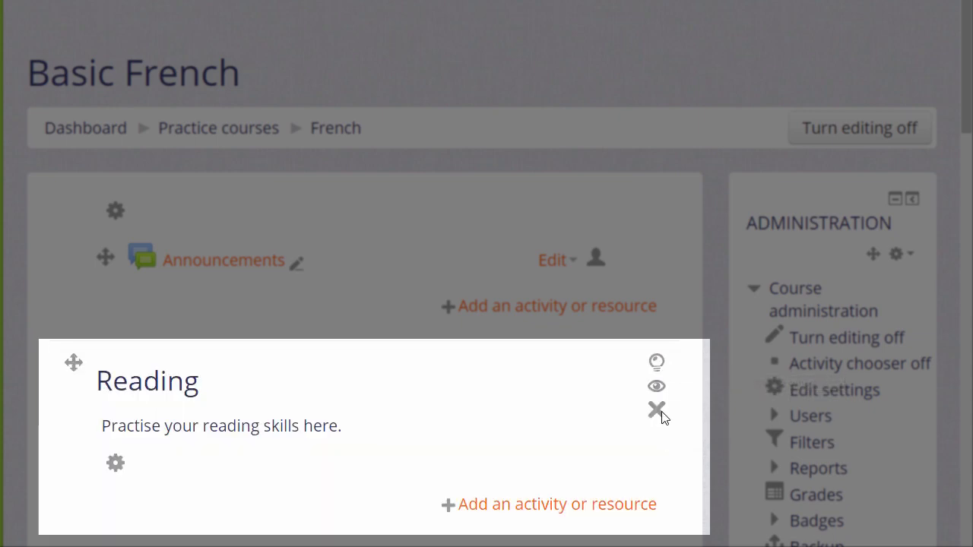
pyautogui.click(656, 409)
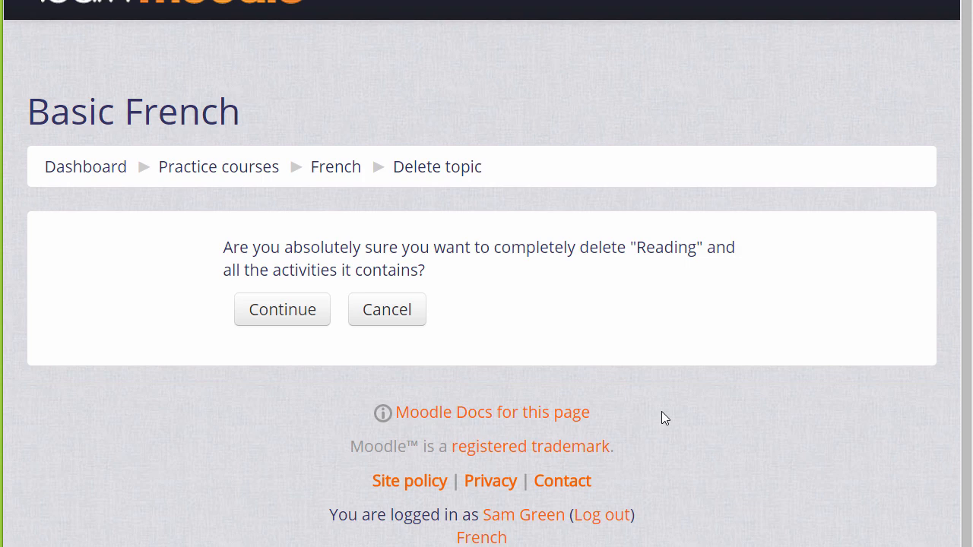